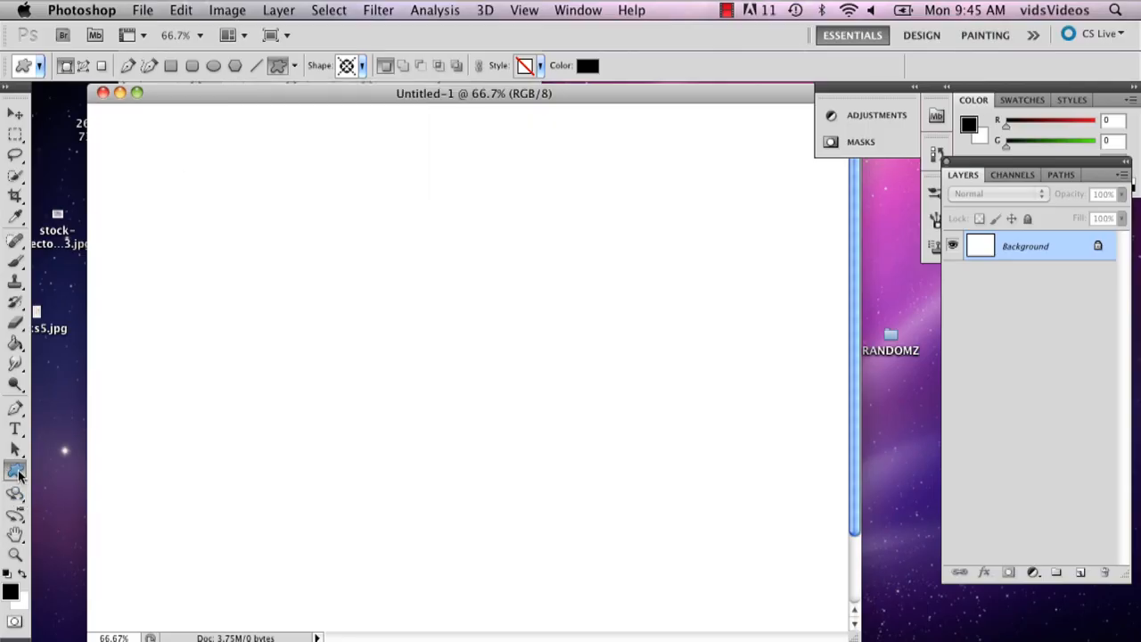
{"action": "mouse_move", "coordinate": [16, 470]}
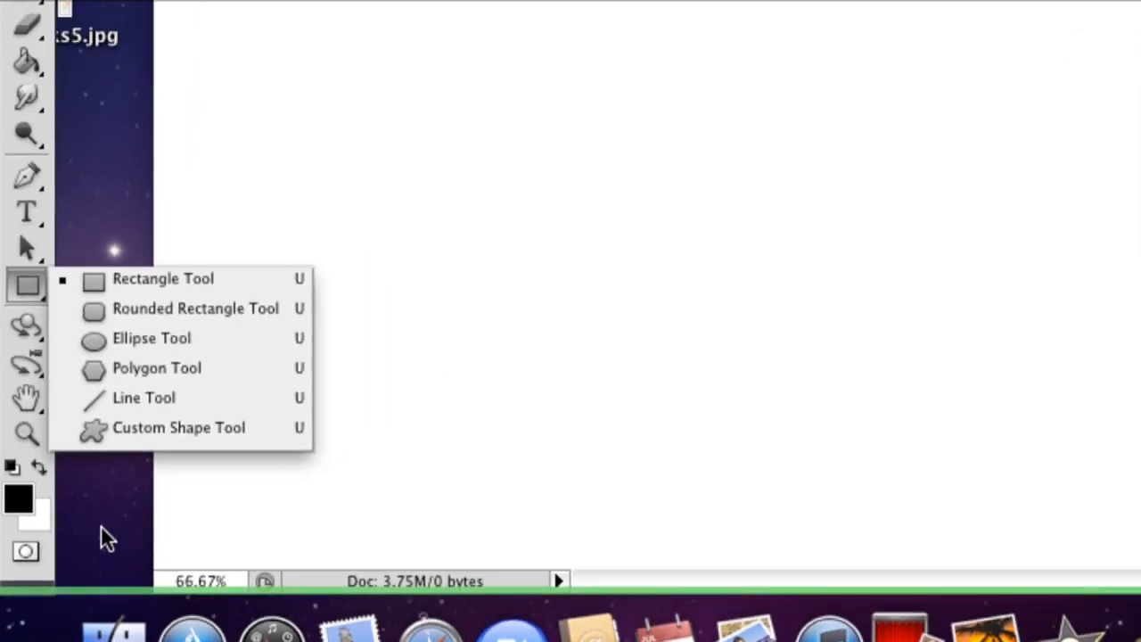
{"action": "mouse_move", "coordinate": [179, 428]}
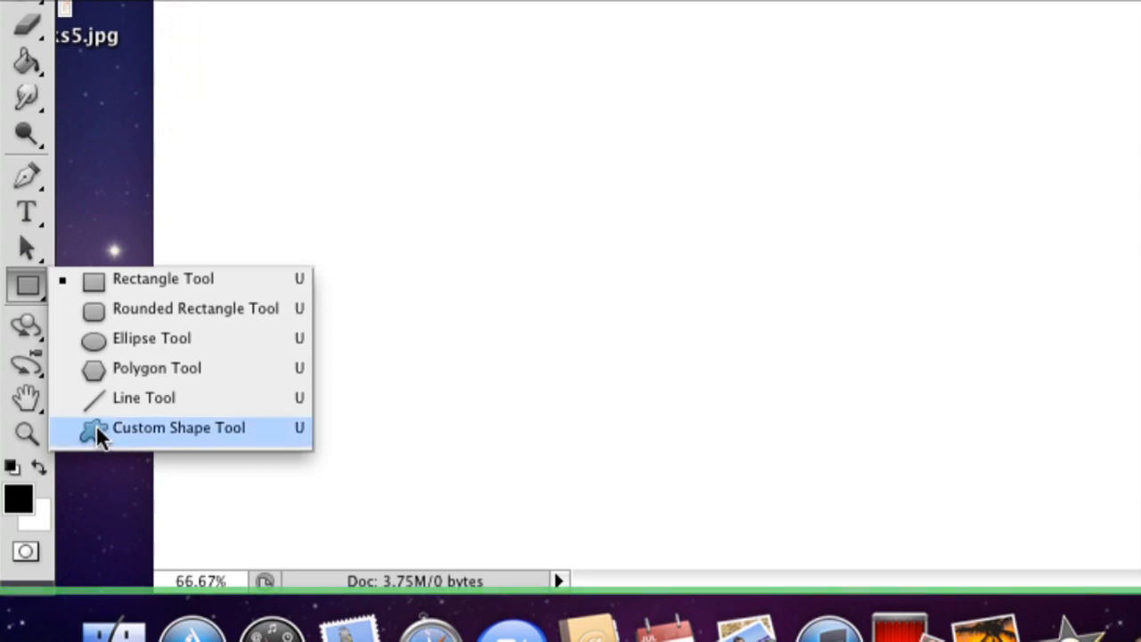
Select the Custom Shape Tool from the shape tool flyout.
{"action": "left_click", "coordinate": [178, 428]}
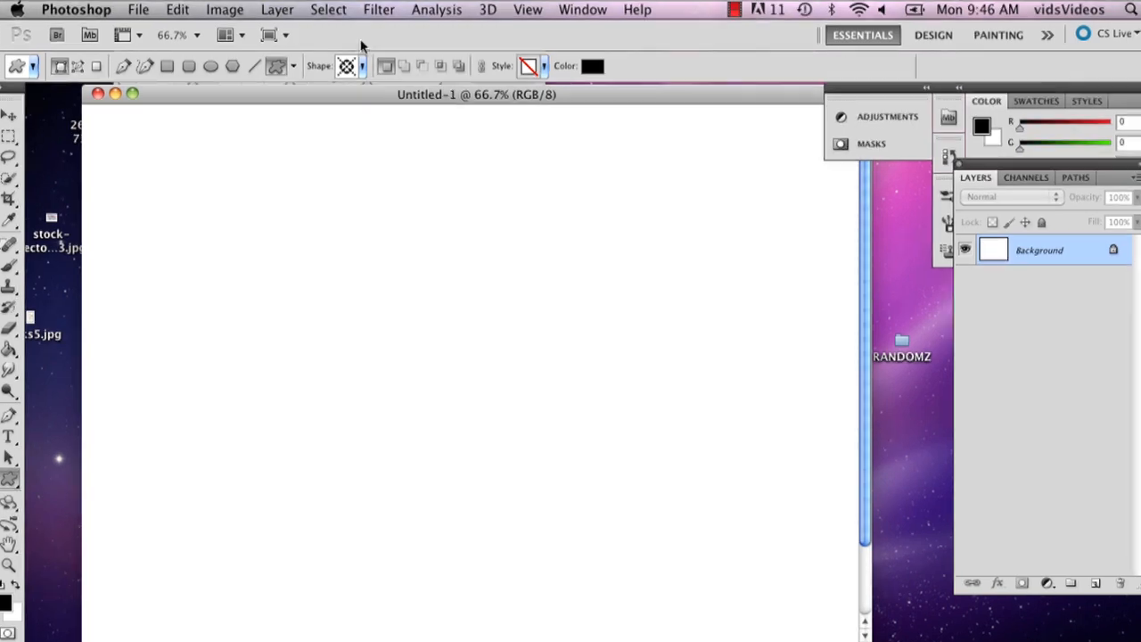
Replace the current shape library with all preset custom shape sets.
{"action": "left_click", "coordinate": [362, 64]}
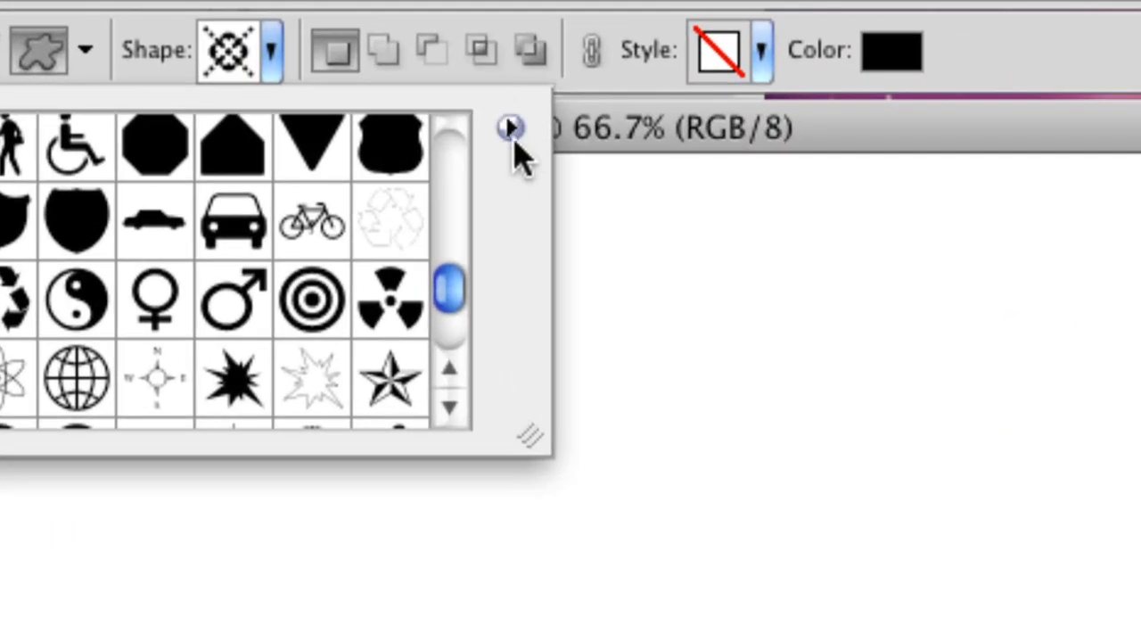
{"action": "left_click", "coordinate": [508, 128]}
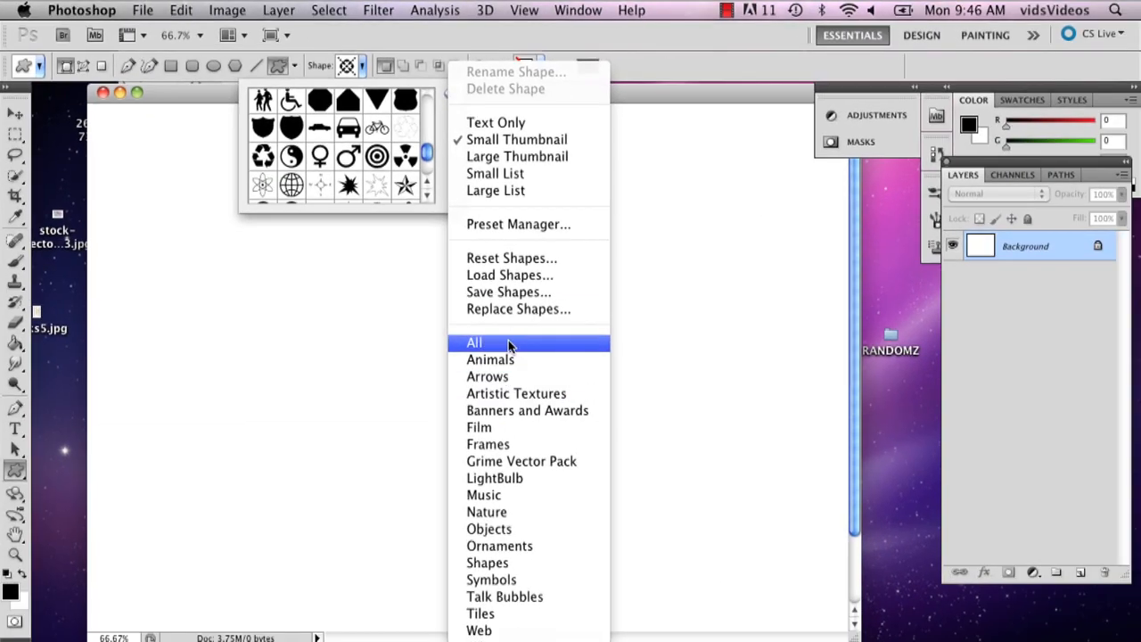
{"action": "left_click", "coordinate": [475, 343]}
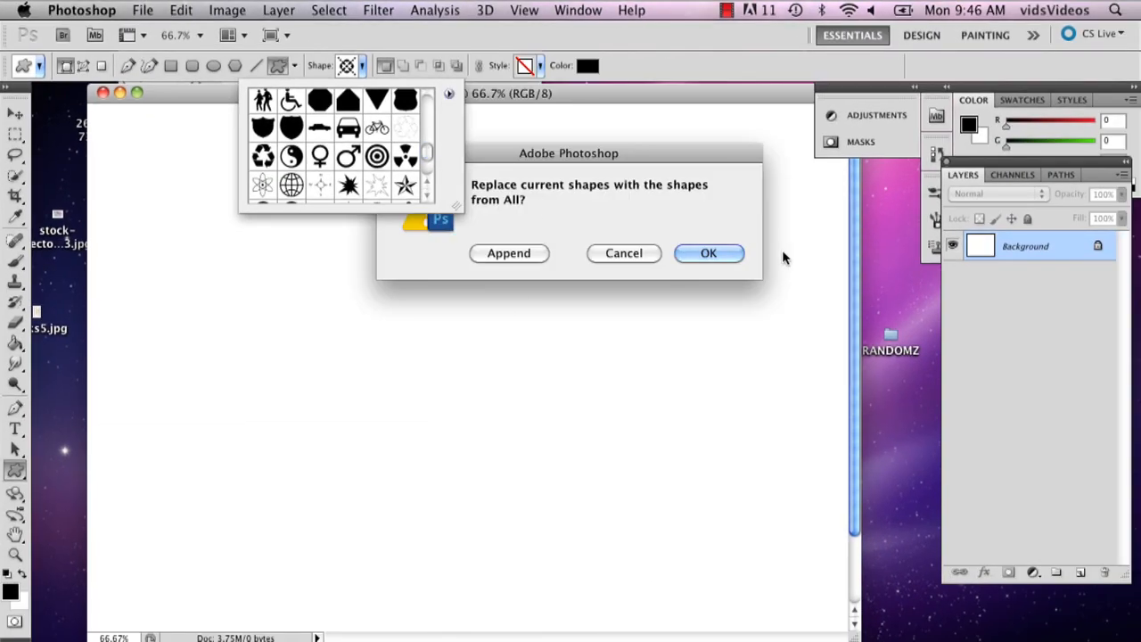
{"action": "left_click", "coordinate": [708, 254]}
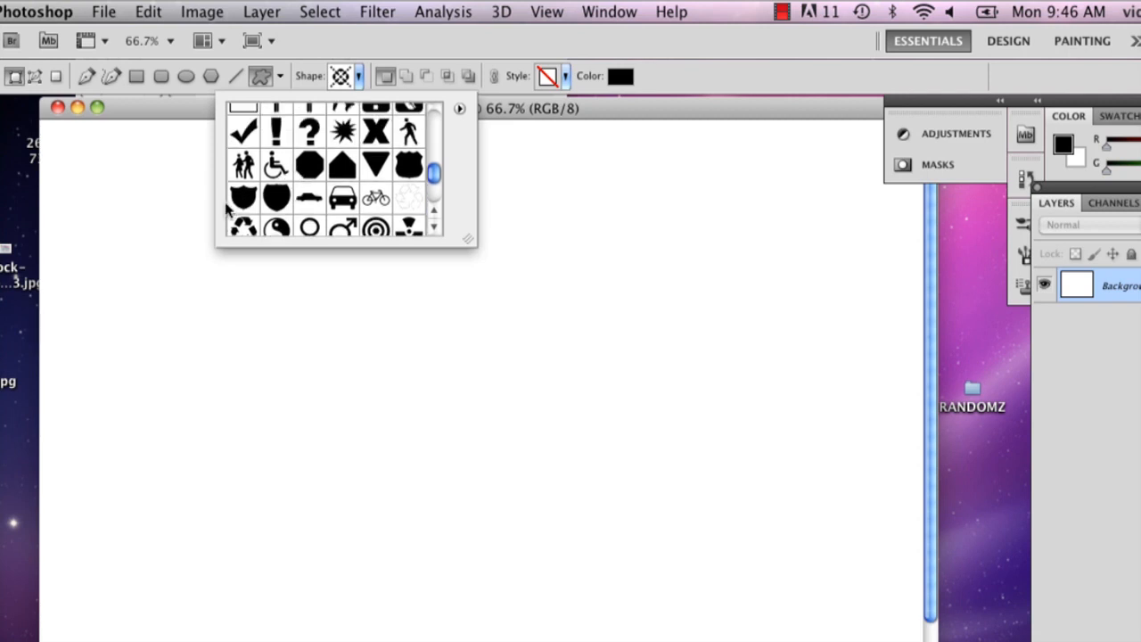
Draw a black shield, a smaller white shield inside it, and set light grey as the next fill.
{"action": "left_click", "coordinate": [242, 193]}
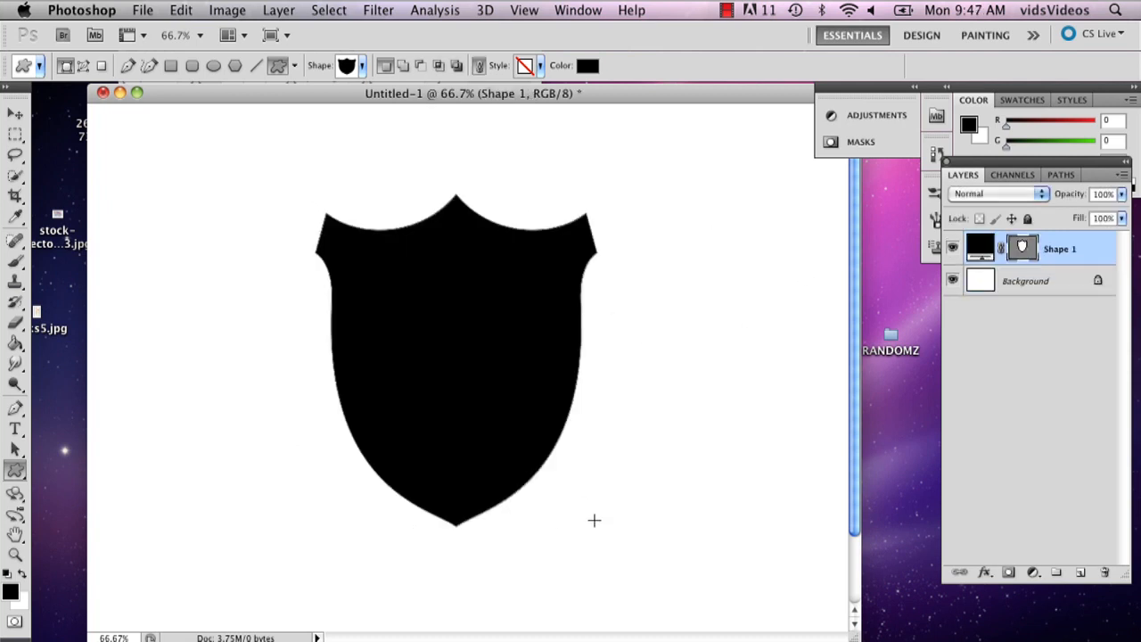
{"action": "left_click", "coordinate": [14, 114]}
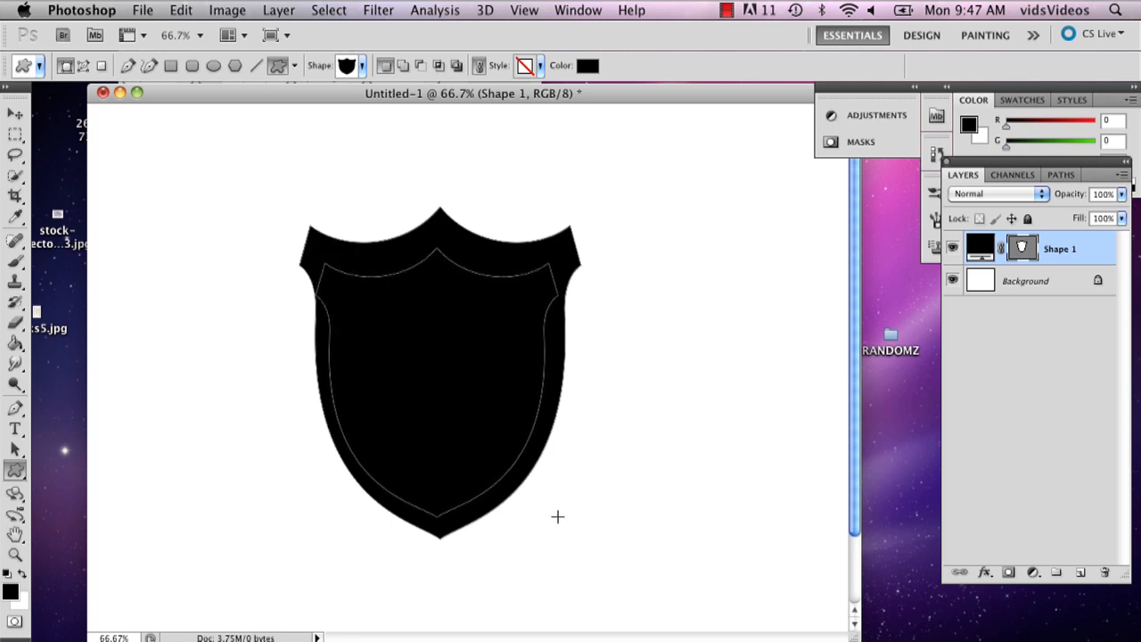
{"action": "left_click", "coordinate": [587, 65]}
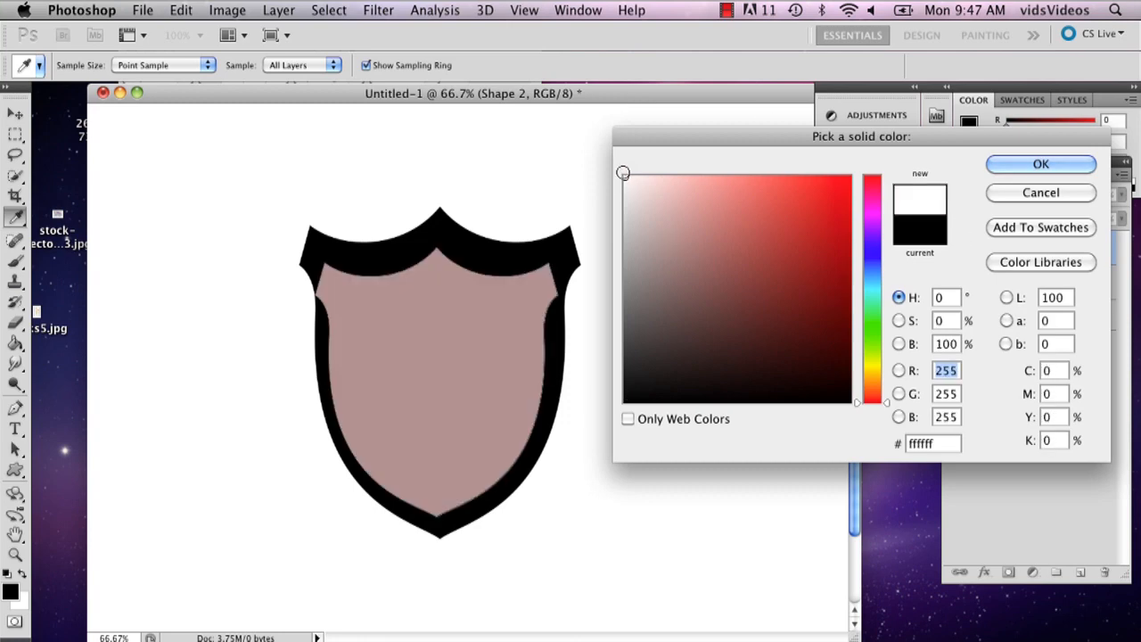
{"action": "left_click", "coordinate": [1042, 164]}
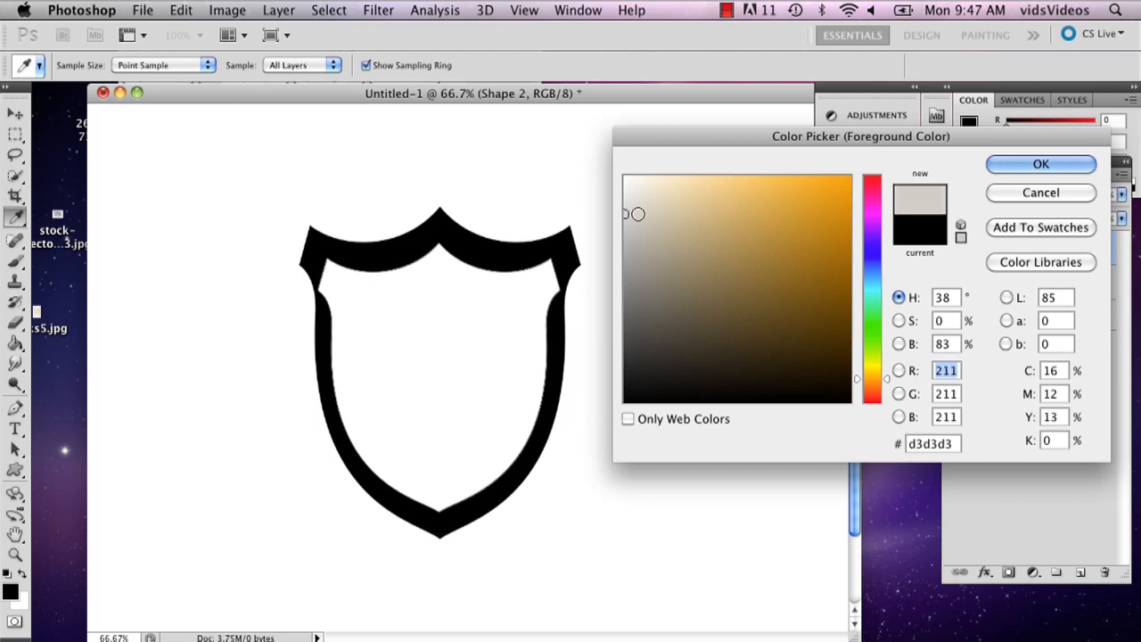
{"action": "left_click", "coordinate": [1042, 164]}
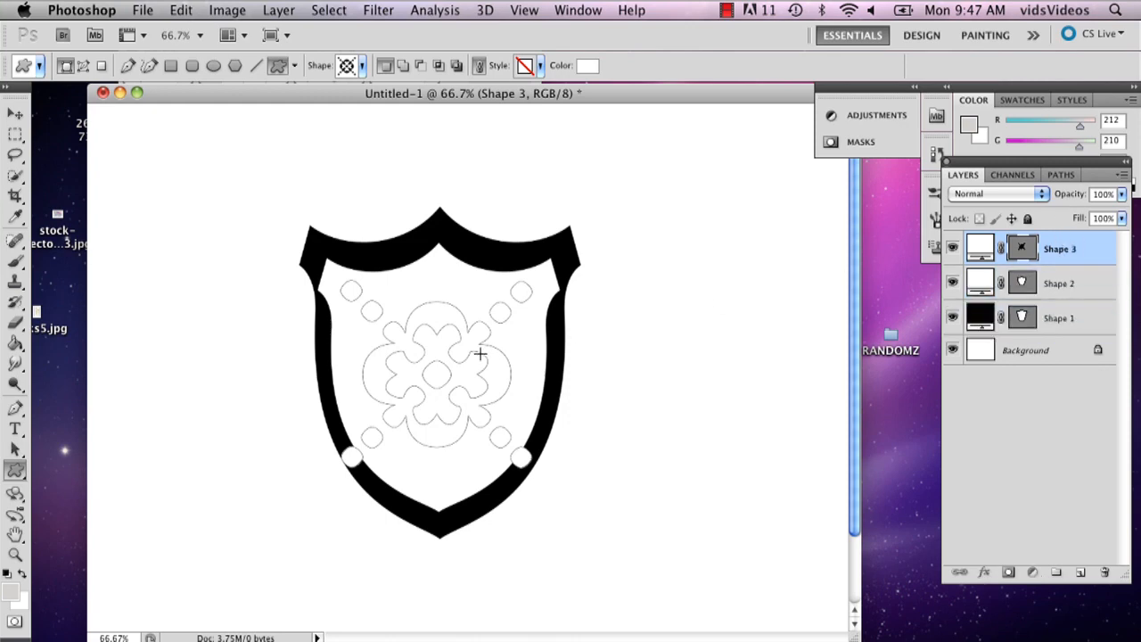
Fill the ornament shape light grey and clip it to the inner shield layer.
{"action": "left_click", "coordinate": [587, 65]}
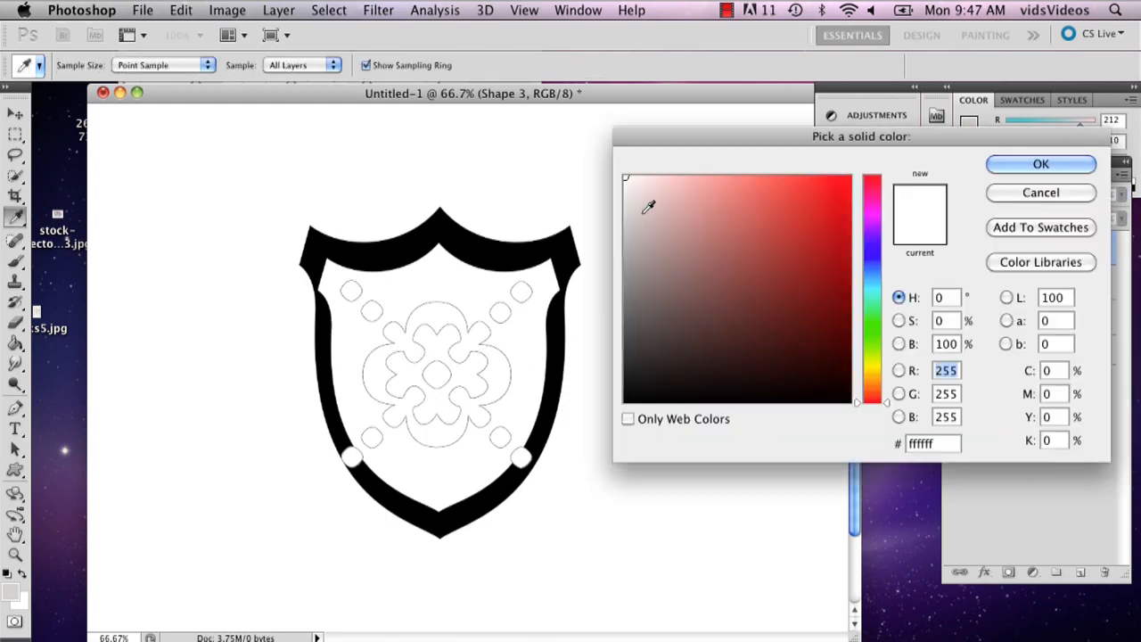
{"action": "left_click", "coordinate": [1042, 164]}
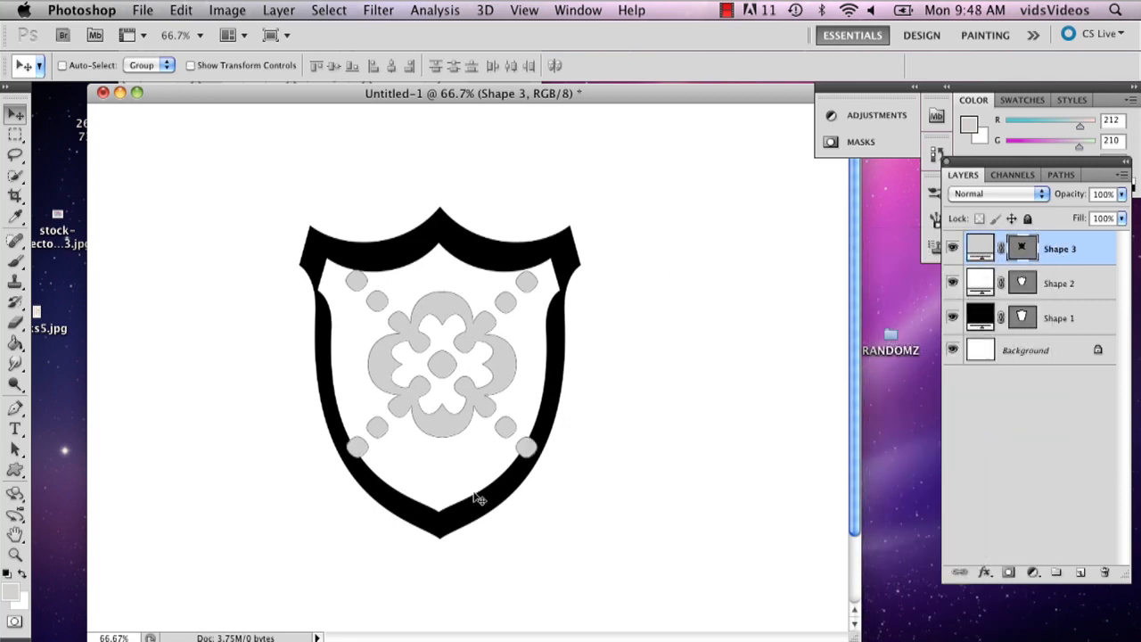
{"action": "mouse_move", "coordinate": [426, 381]}
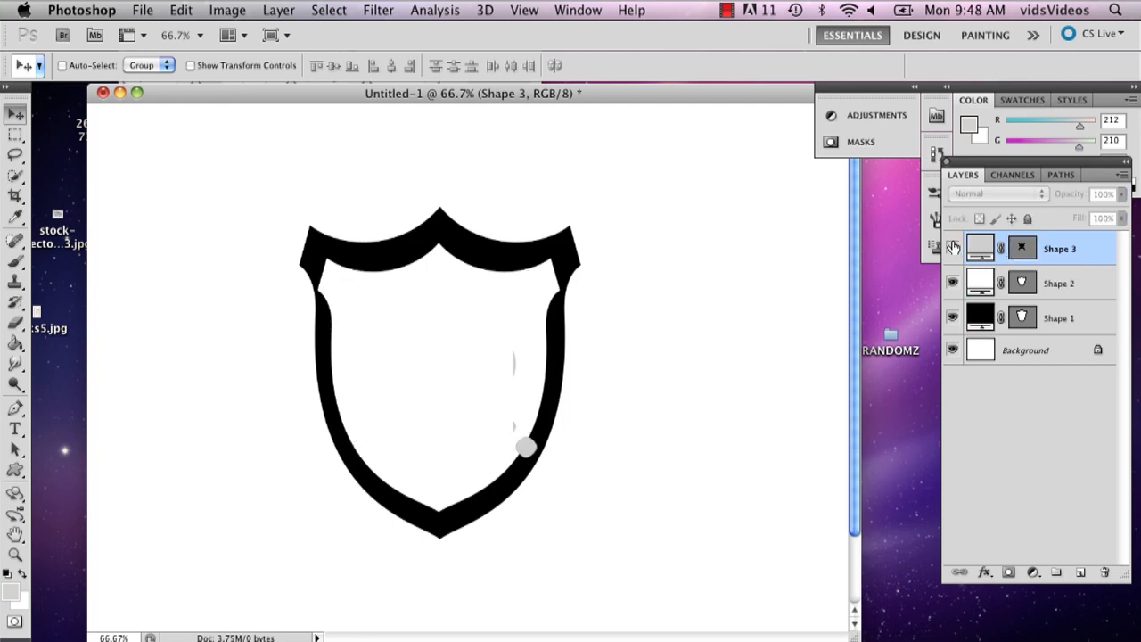
{"action": "right_click", "coordinate": [1060, 248]}
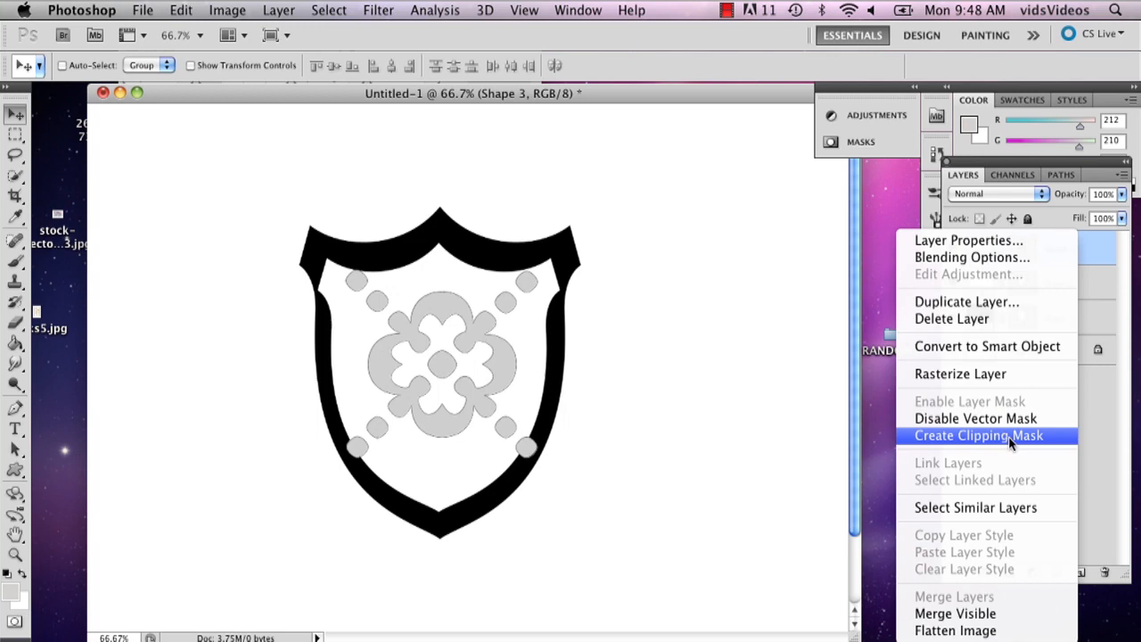
{"action": "left_click", "coordinate": [977, 435]}
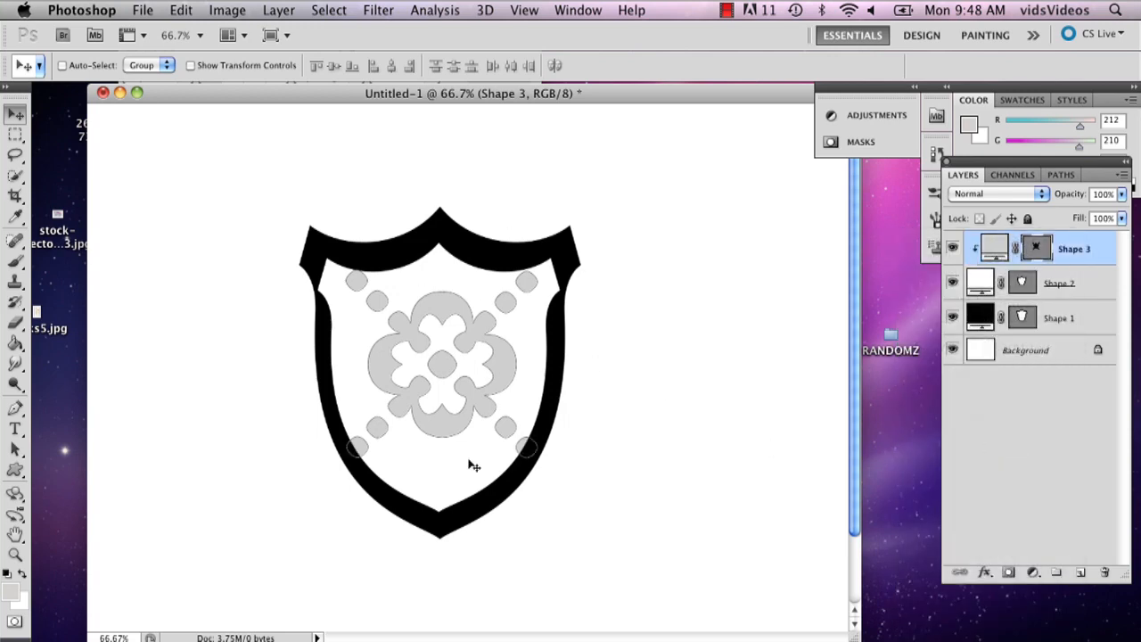
{"action": "mouse_move", "coordinate": [417, 456]}
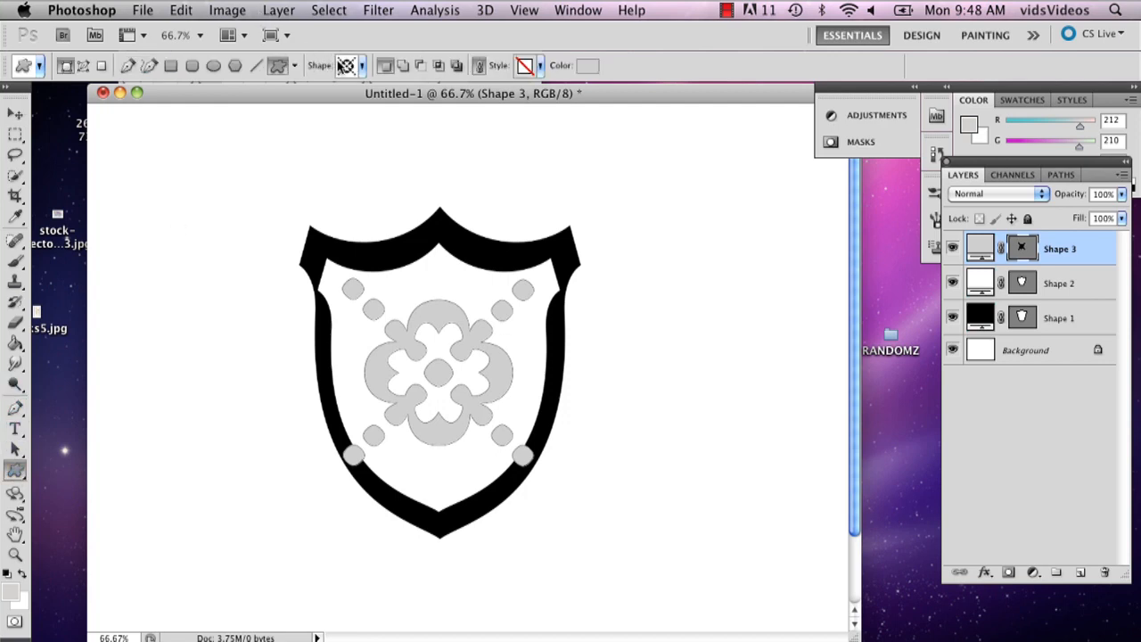
Draw a grey rabbit silhouette and move it onto the left half of the shield.
{"action": "left_click", "coordinate": [385, 65]}
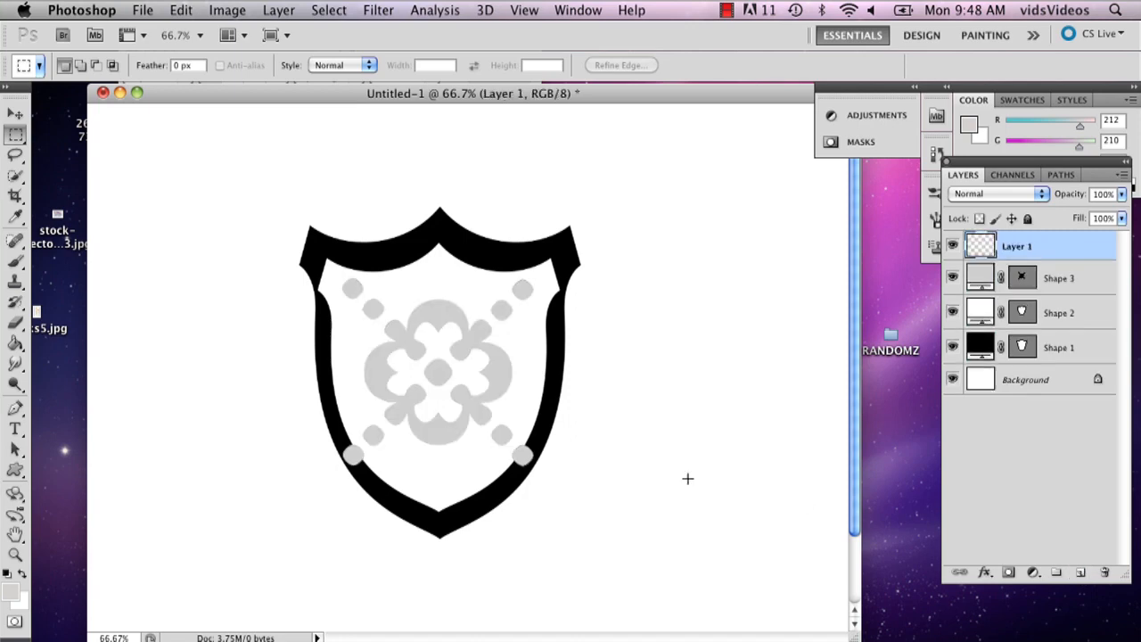
{"action": "left_click", "coordinate": [16, 467]}
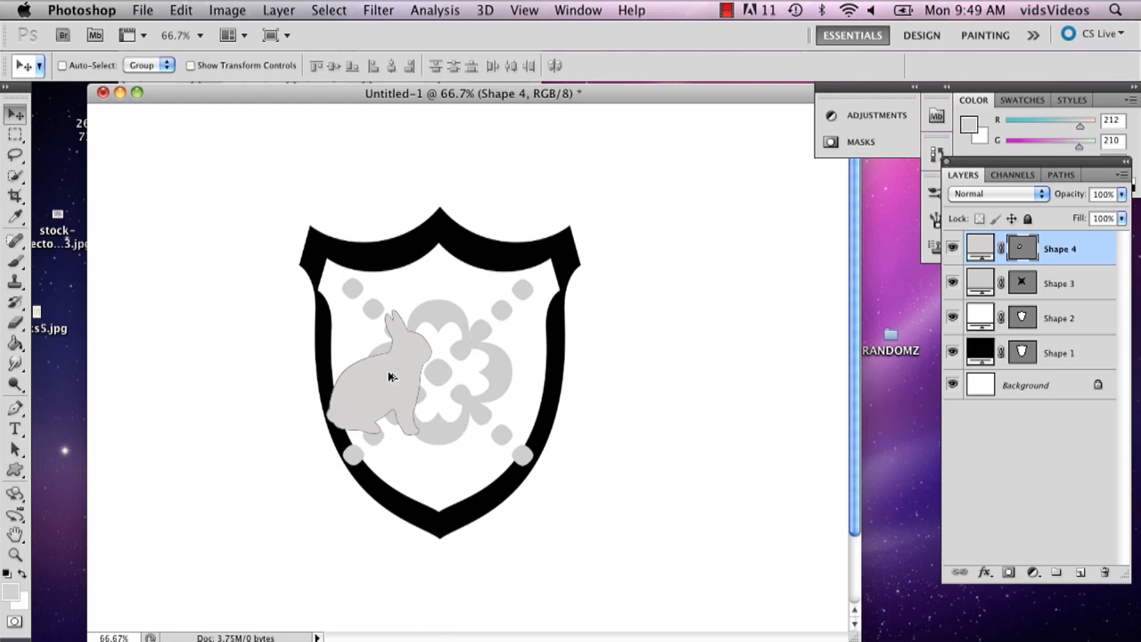
{"action": "left_click_drag", "start_coordinate": [389, 375], "coordinate": [520, 384]}
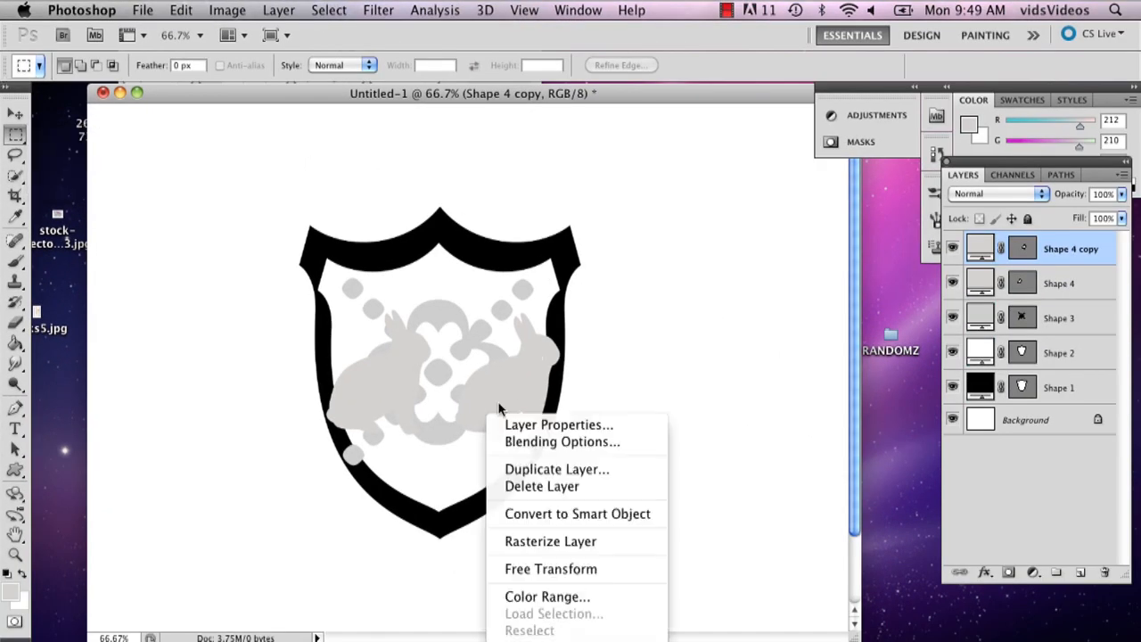
{"action": "mouse_move", "coordinate": [578, 575]}
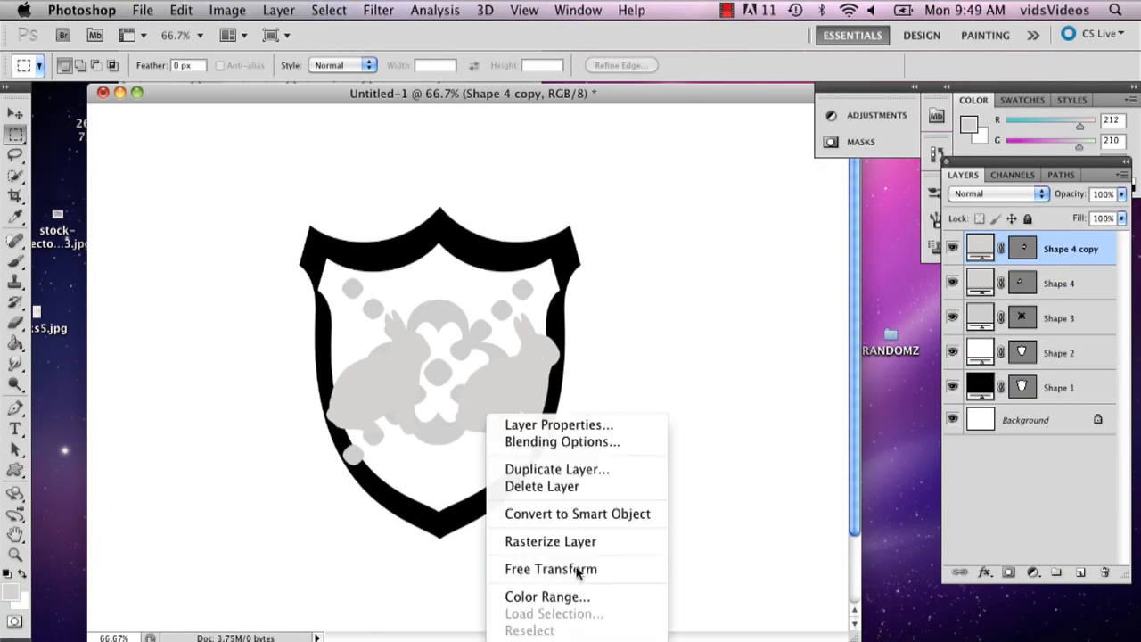
Flip the duplicated rabbit horizontally and position it on the right, facing the first.
{"action": "left_click", "coordinate": [550, 569]}
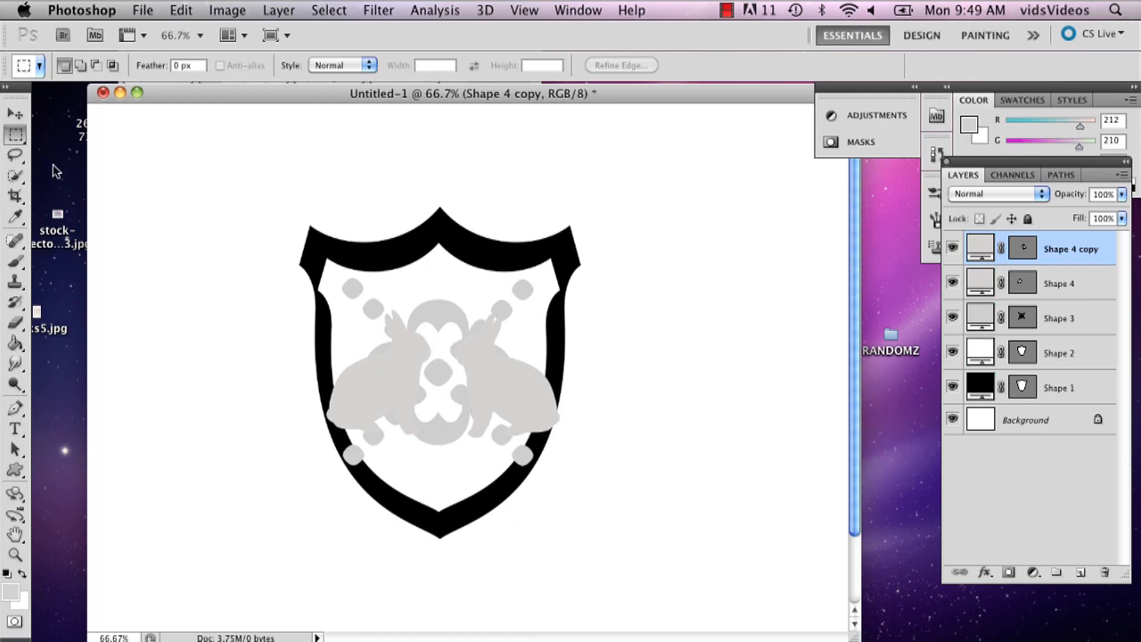
{"action": "left_click", "coordinate": [14, 114]}
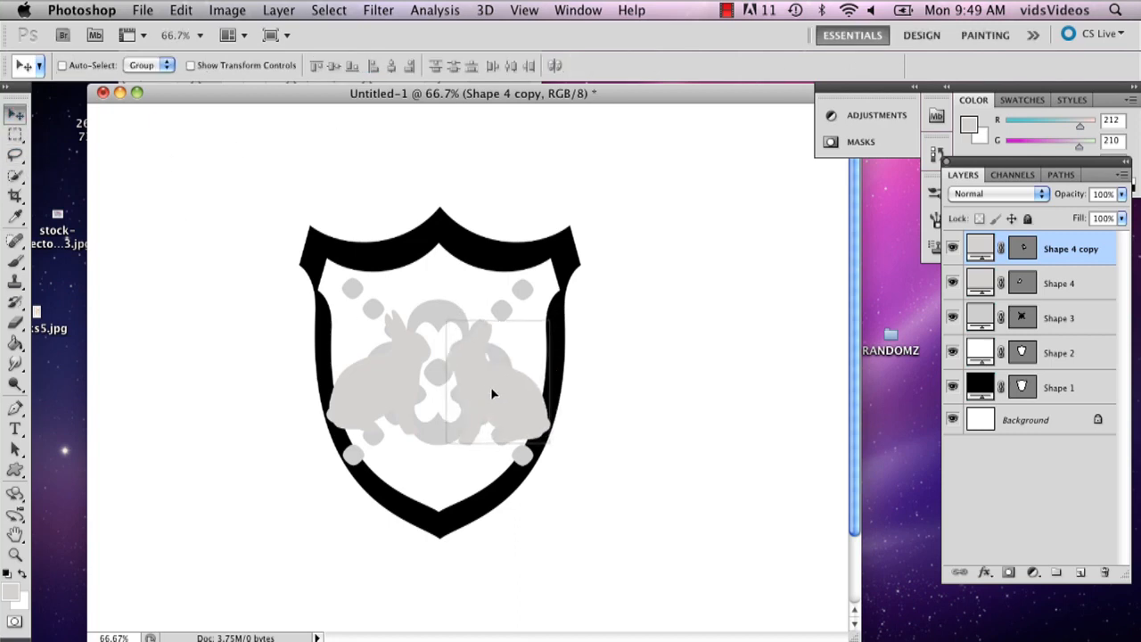
{"action": "left_click", "coordinate": [1059, 284]}
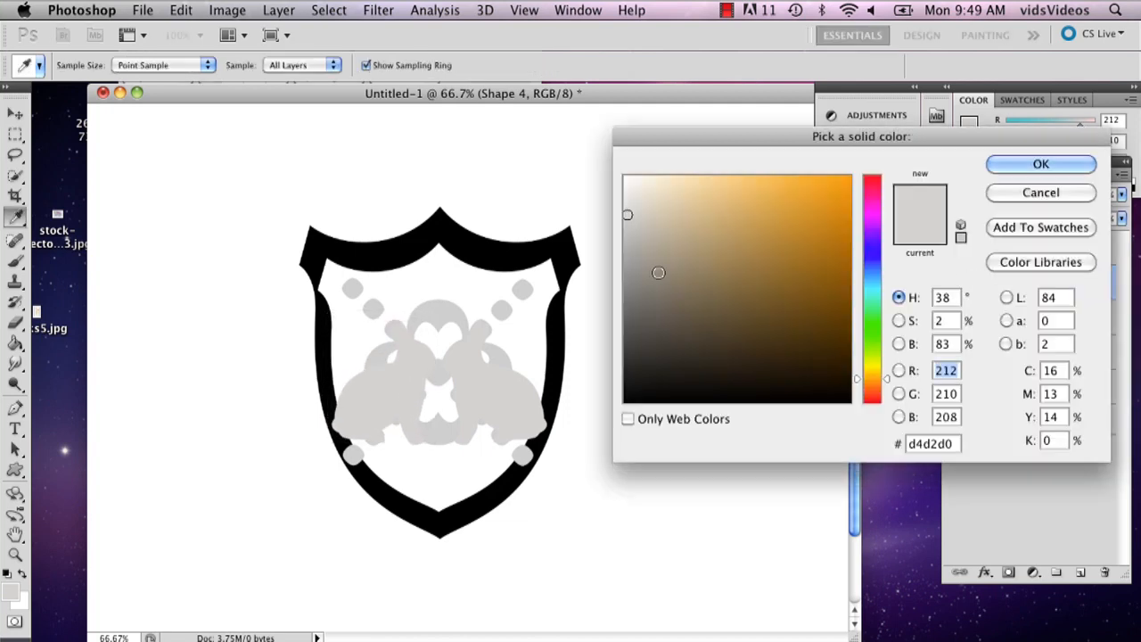
Recolour both rabbits bright yellow (#fbe81a), sampling the first for the second.
{"action": "left_click", "coordinate": [827, 178]}
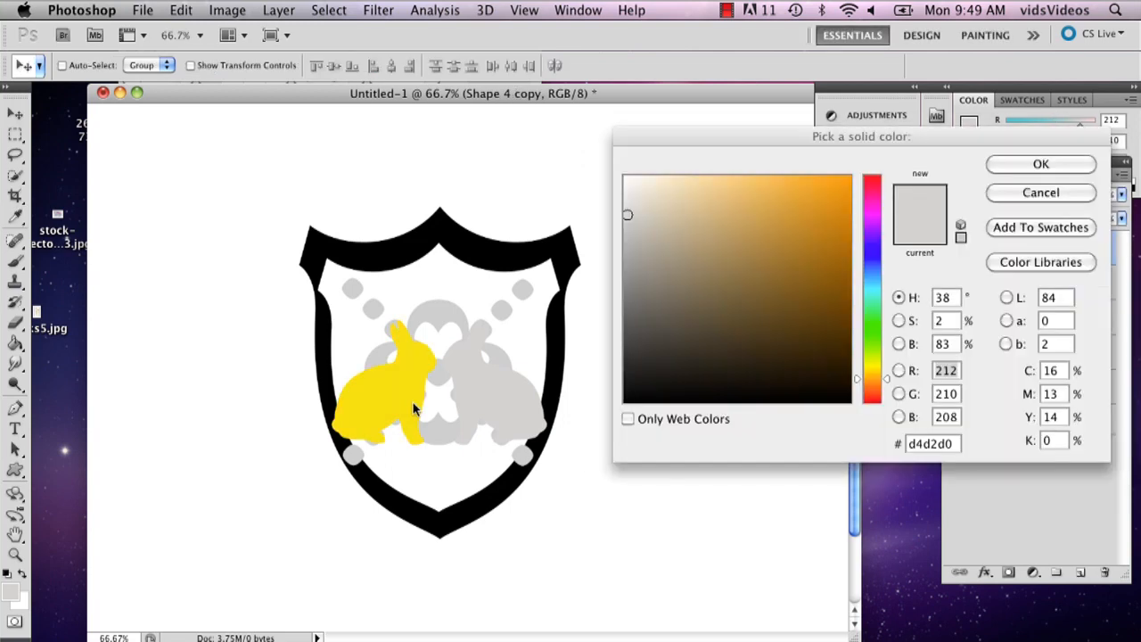
{"action": "left_click", "coordinate": [828, 179]}
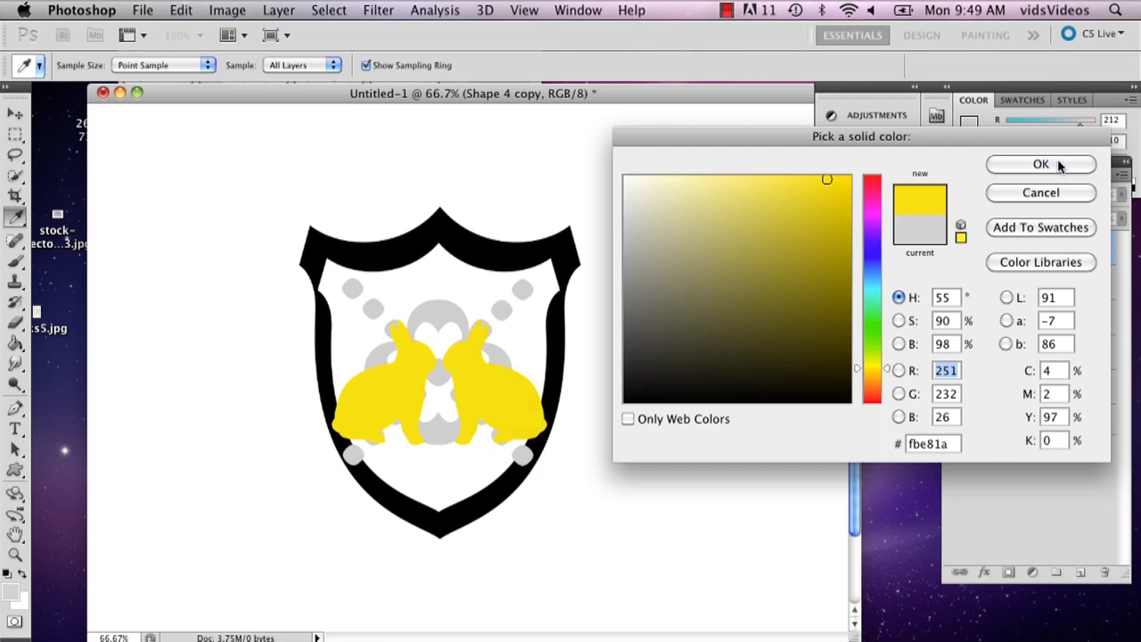
{"action": "left_click", "coordinate": [1042, 164]}
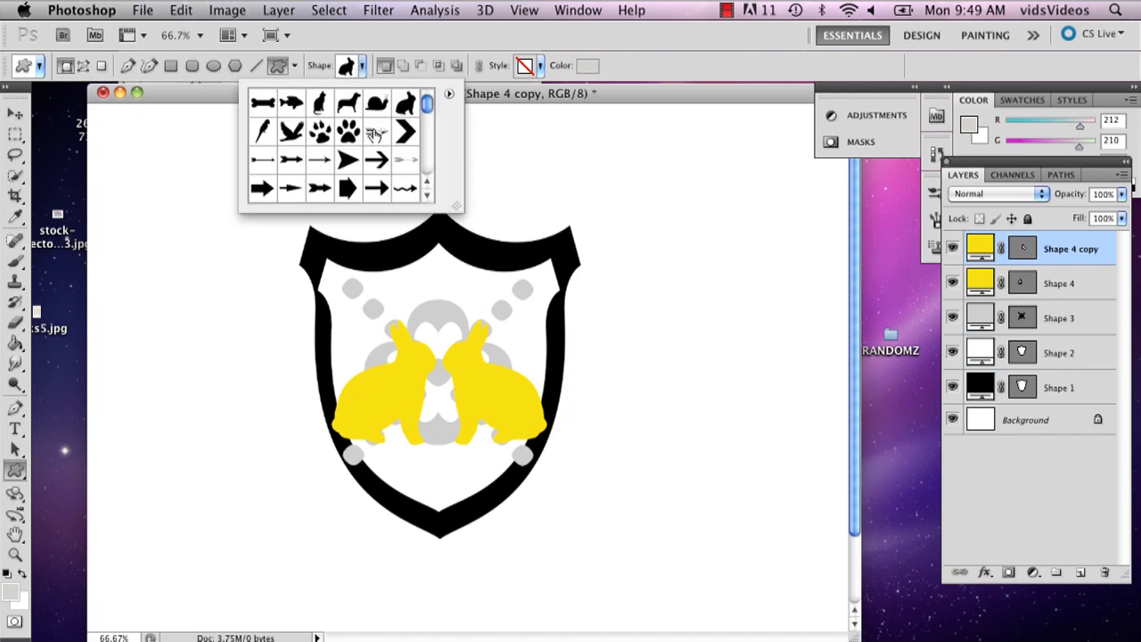
Scroll the shape picker to the ribbon banner shape and draw it in grey above the shield.
{"action": "scroll", "scroll_direction": "down", "scroll_amount": 3}
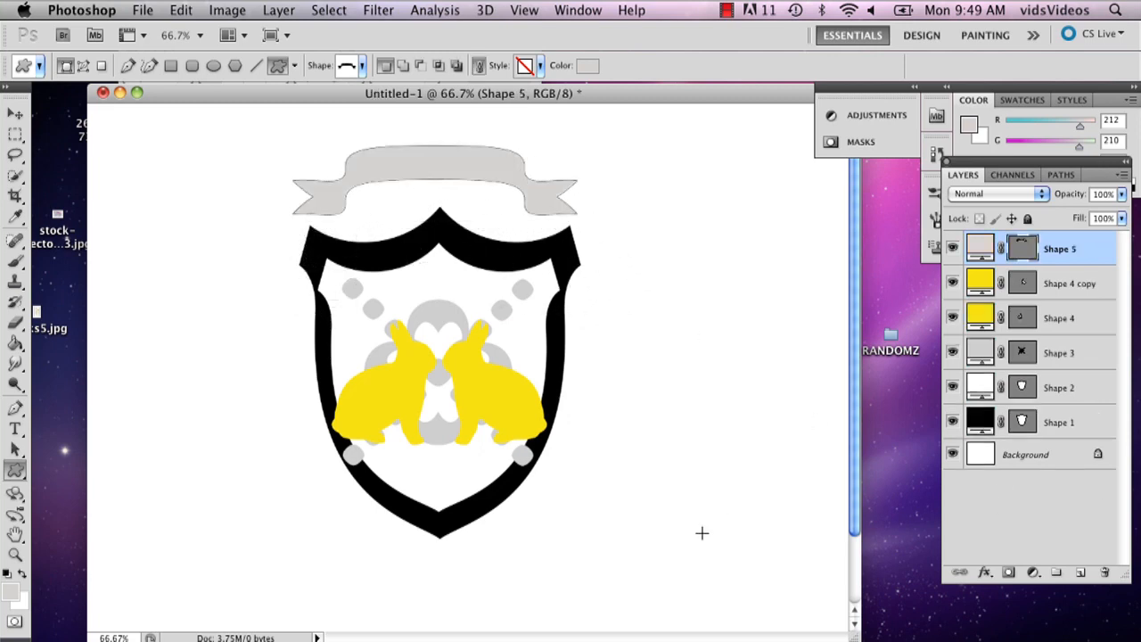
{"action": "mouse_move", "coordinate": [297, 332]}
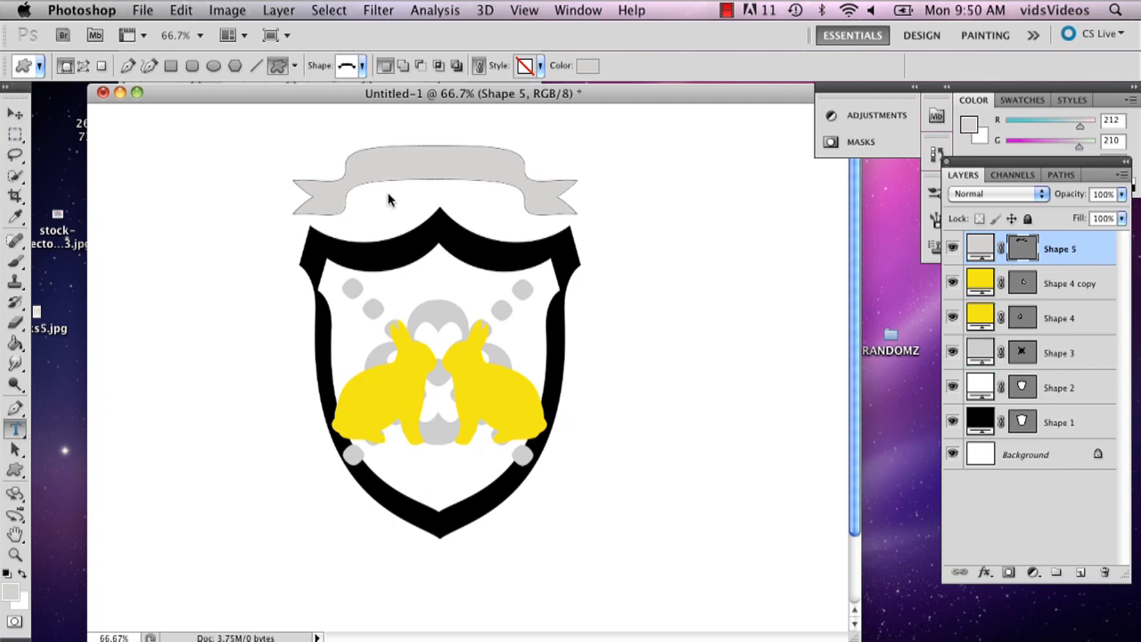
{"action": "mouse_move", "coordinate": [437, 198]}
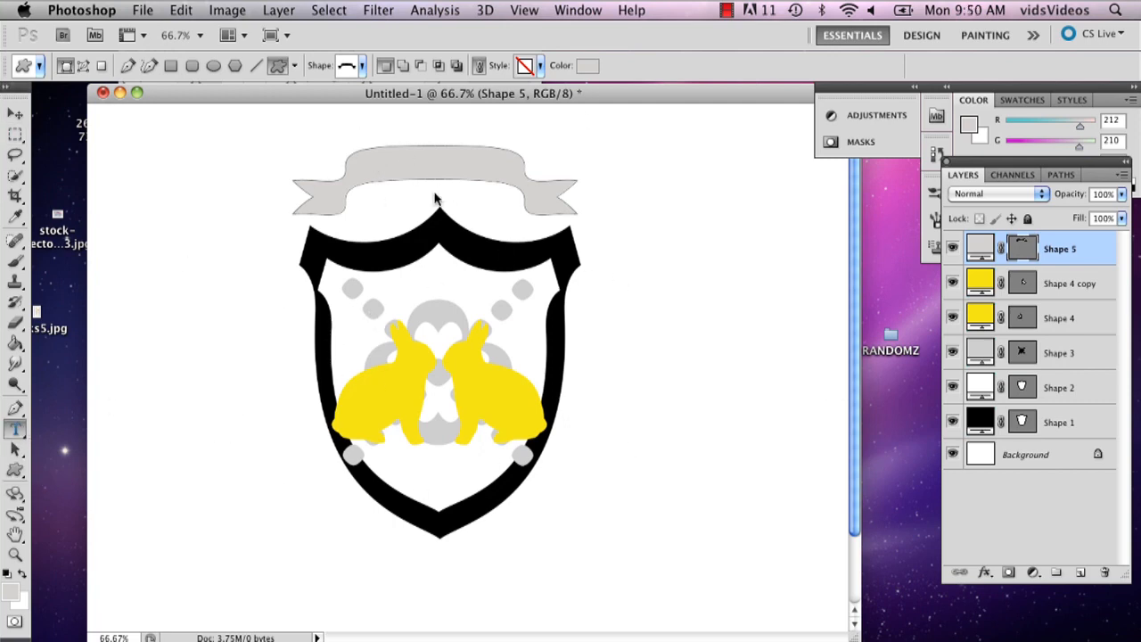
{"action": "mouse_move", "coordinate": [195, 279]}
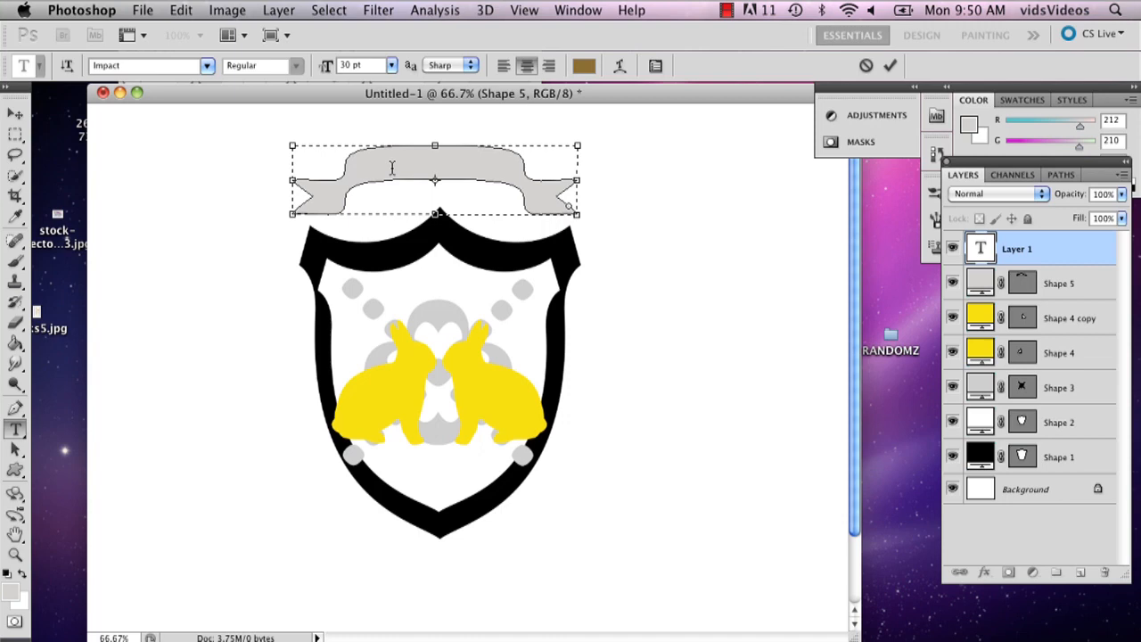
Write 'Cecilio' on the banner in Lucida Blackletter, black, at 48 pt.
{"action": "left_click", "coordinate": [143, 64]}
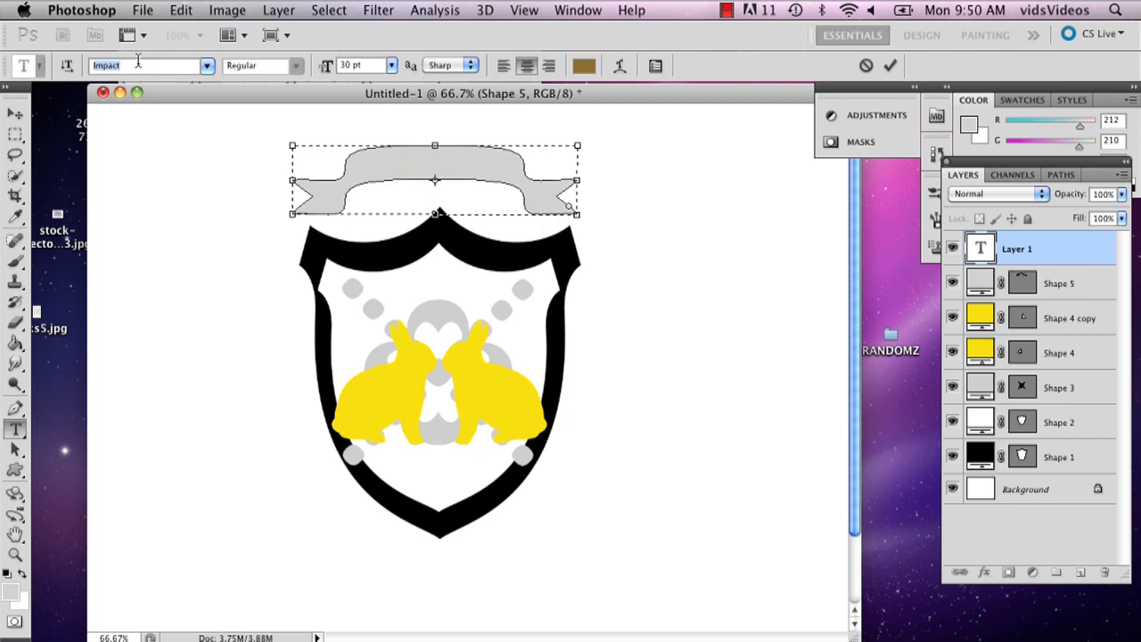
{"action": "left_click", "coordinate": [148, 64]}
{"action": "type", "text": "Lucida Blackletter"}
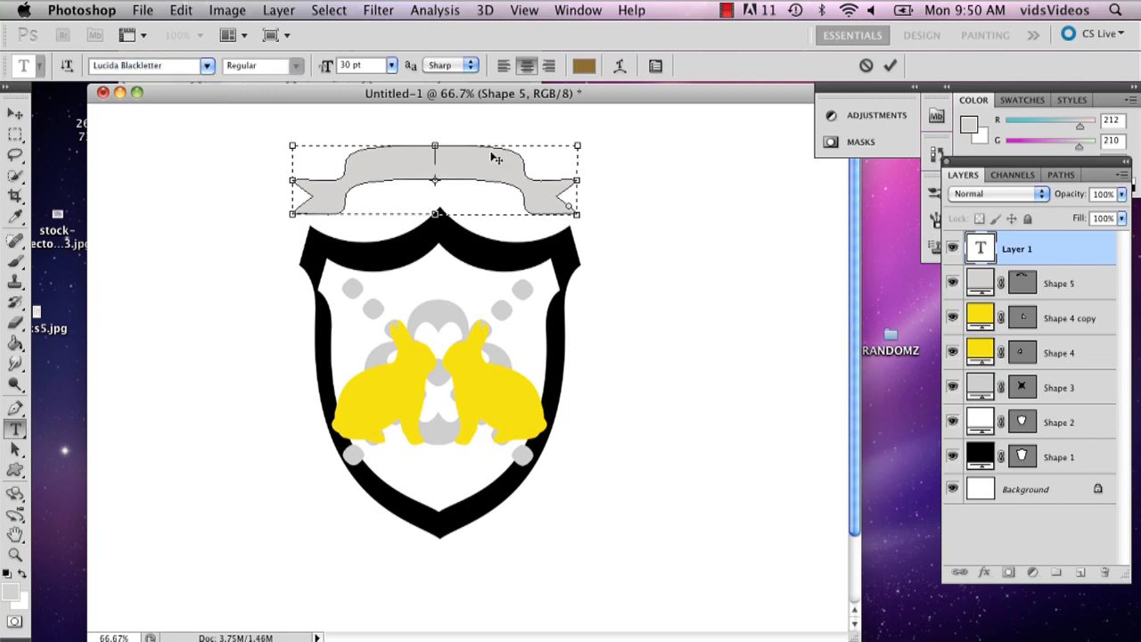
{"action": "type", "text": "Cecilio"}
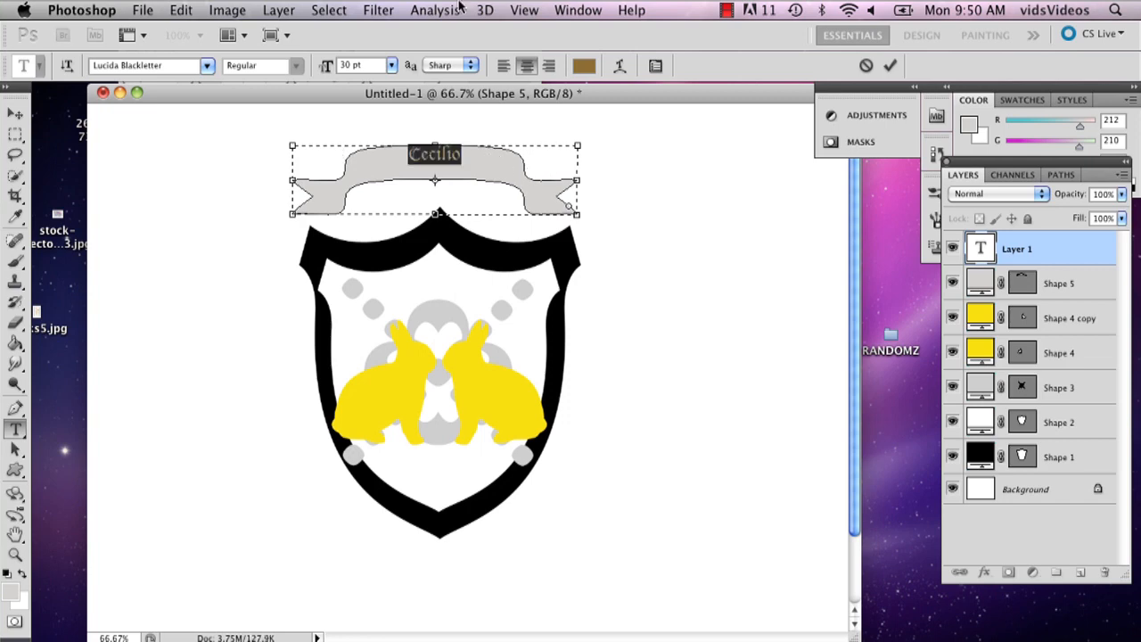
{"action": "left_click", "coordinate": [583, 64]}
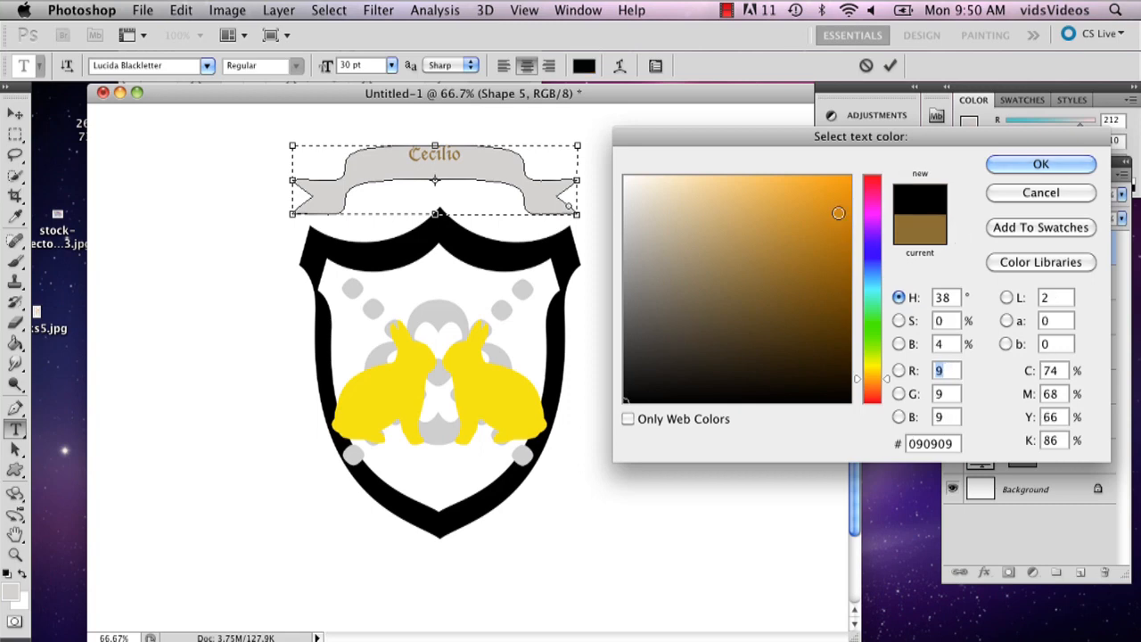
{"action": "left_click", "coordinate": [1042, 164]}
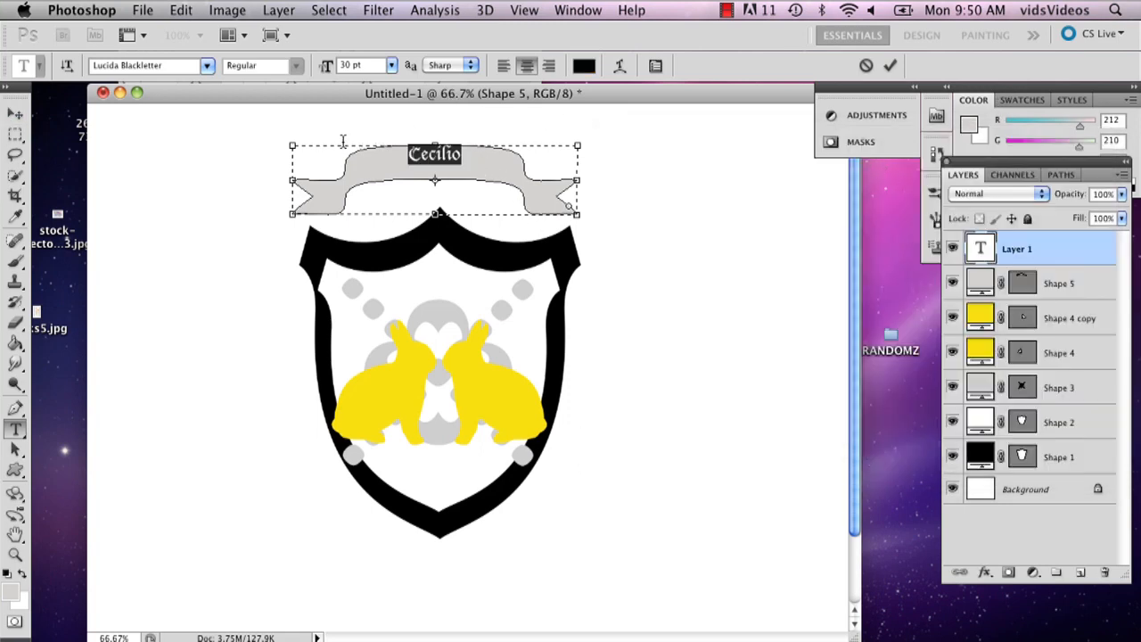
{"action": "left_click", "coordinate": [390, 64]}
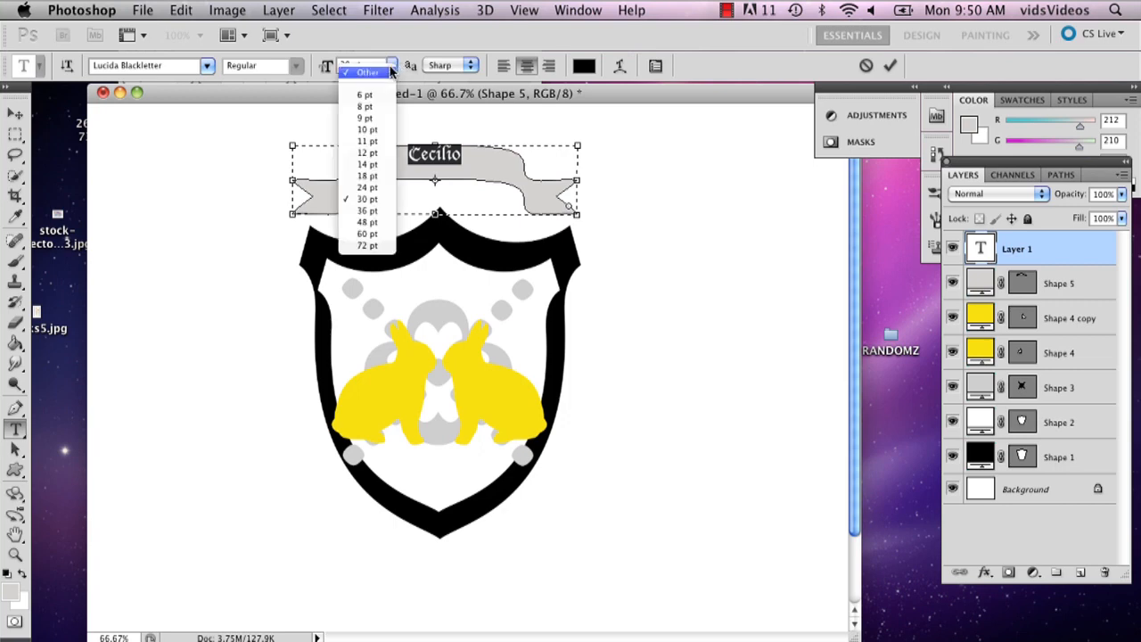
{"action": "left_click", "coordinate": [367, 221]}
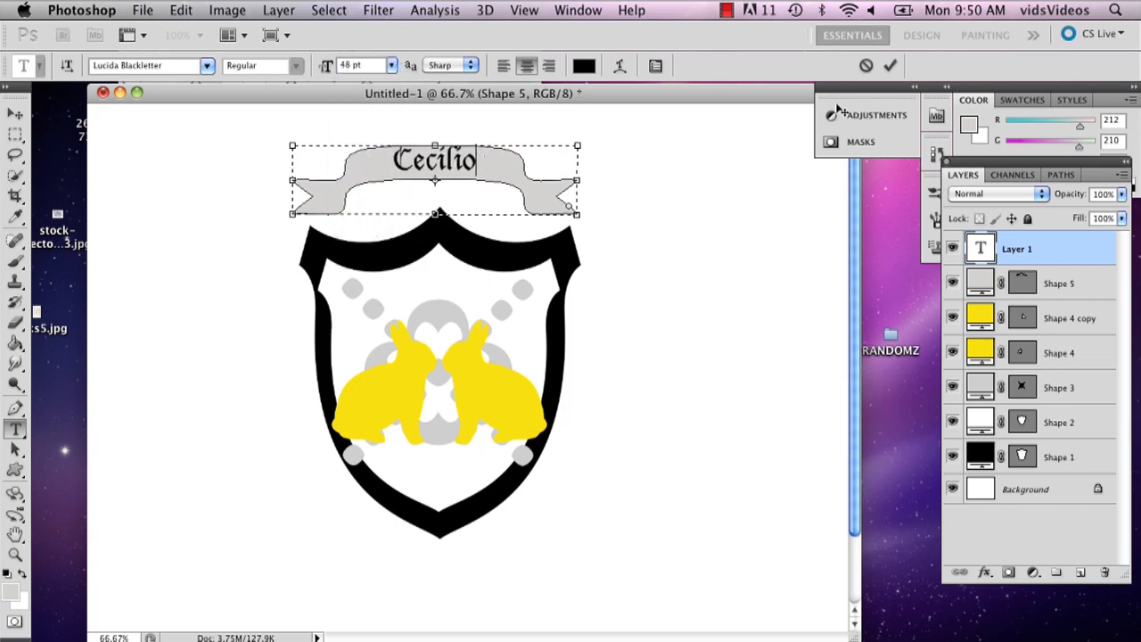